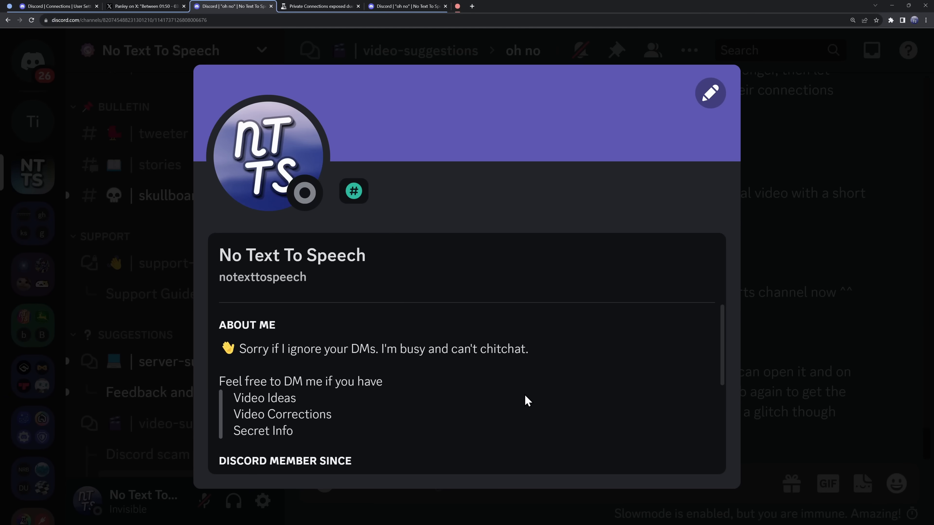
# - Scroll the profile popout to the YouTube connection, then go to My Account settings
pyautogui.scroll(-3)
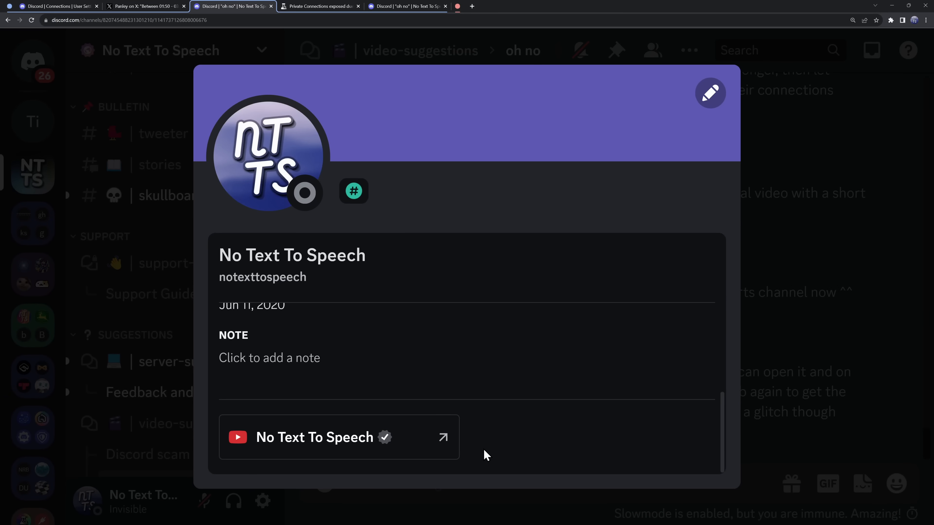
pyautogui.click(314, 437)
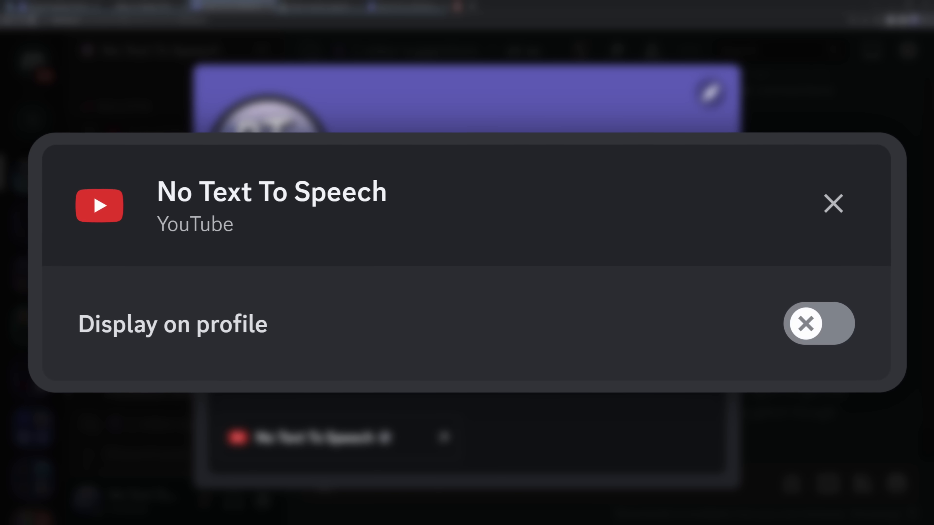
pyautogui.click(832, 204)
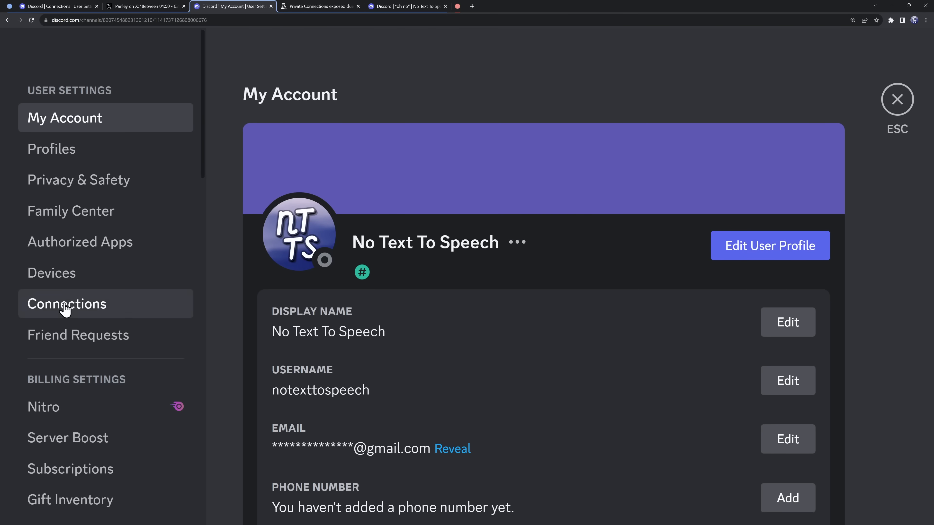
# - In Connections, choose Facebook from Add Connection, then switch to the exposed-connections post
pyautogui.click(66, 303)
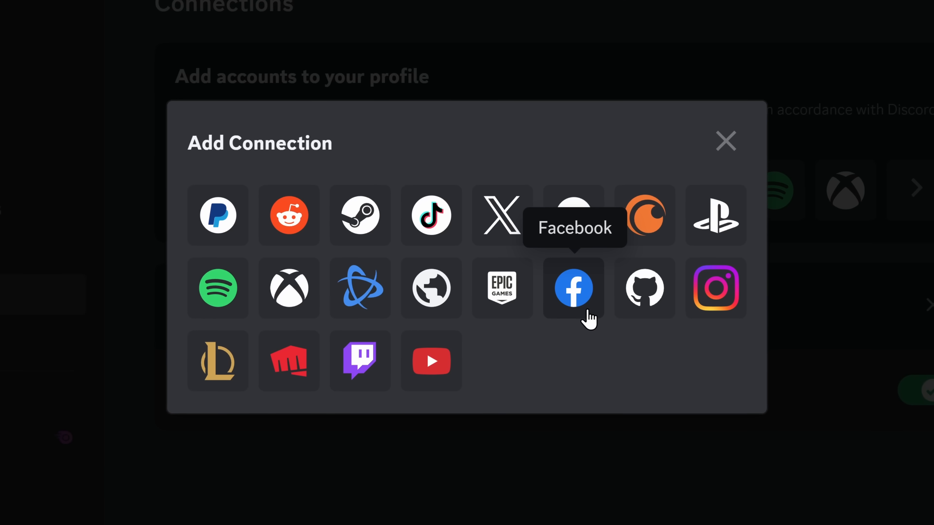
pyautogui.click(573, 288)
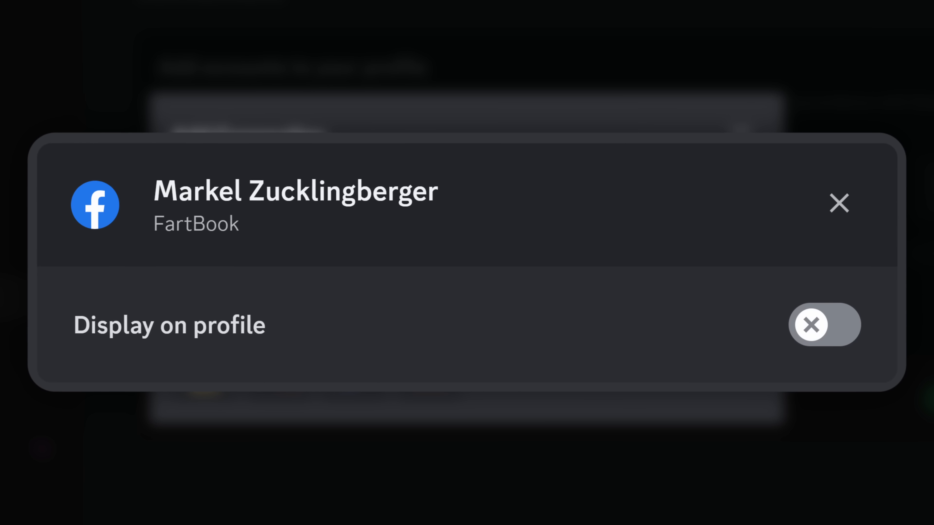
pyautogui.click(838, 203)
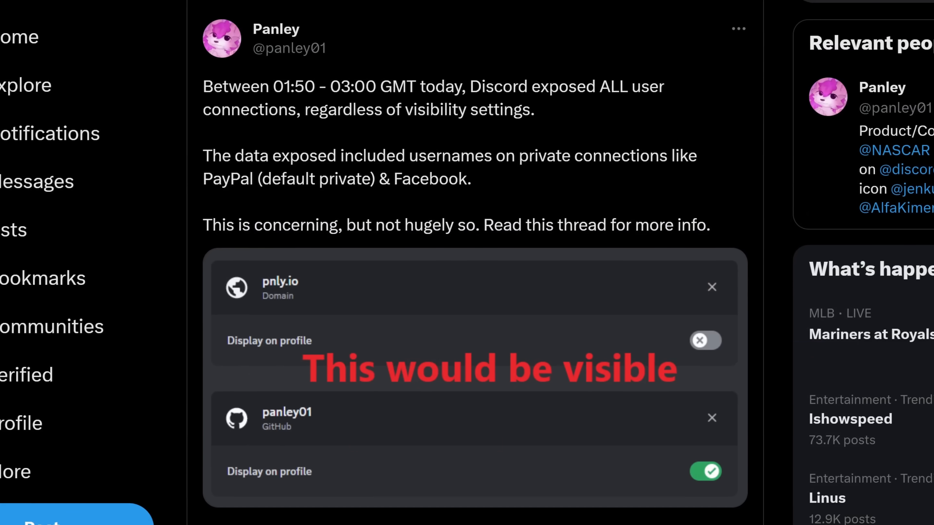
# - Read through the Panley post on X, then switch to the Discord Previews article tab
pyautogui.scroll(-3)
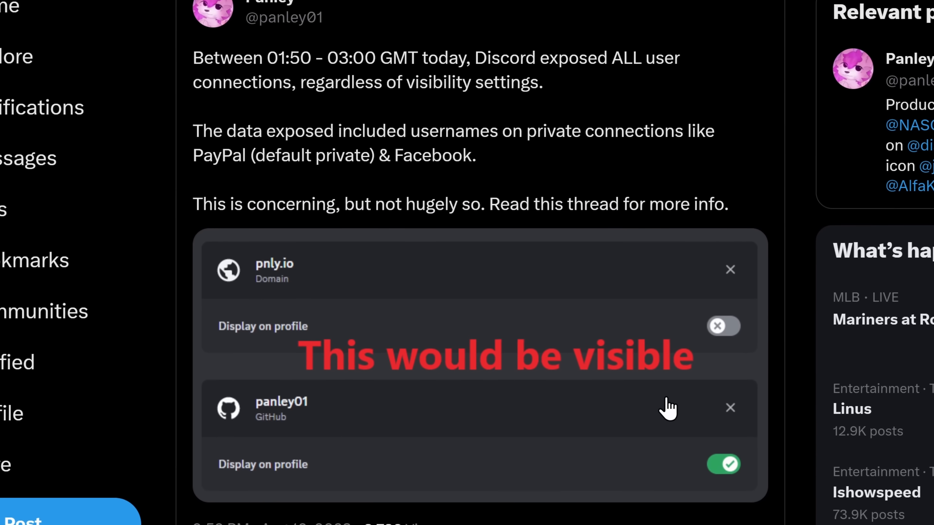
pyautogui.scroll(-3)
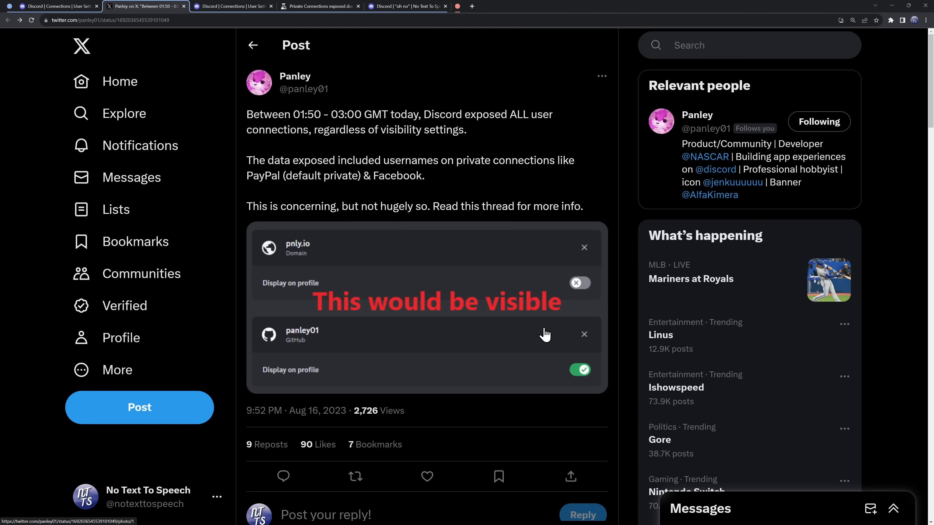
pyautogui.click(320, 6)
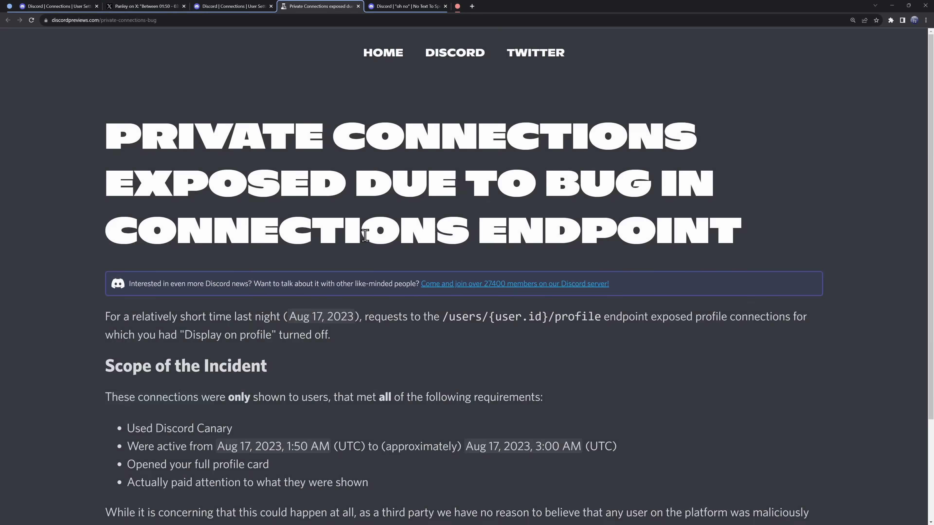
# - Scroll through the article's Scope of the Incident and What should I do now sections
pyautogui.scroll(-3)
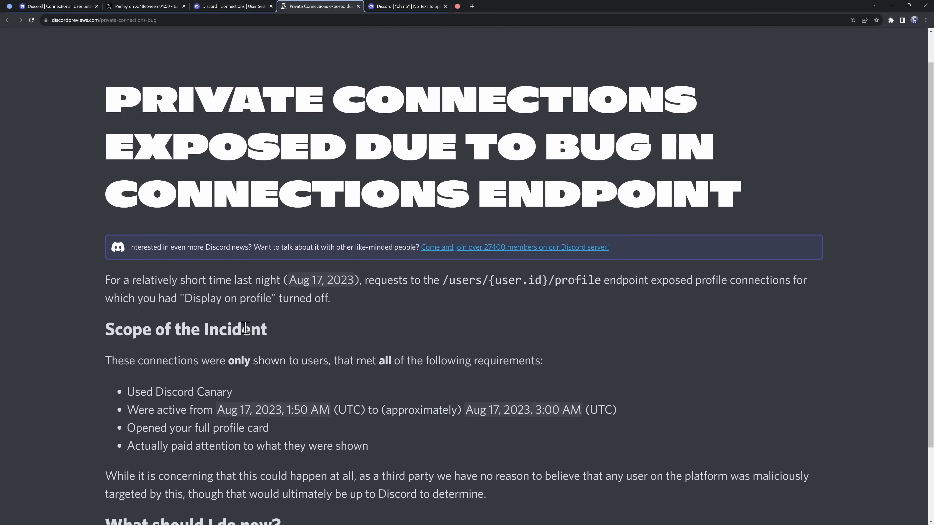
pyautogui.scroll(-3)
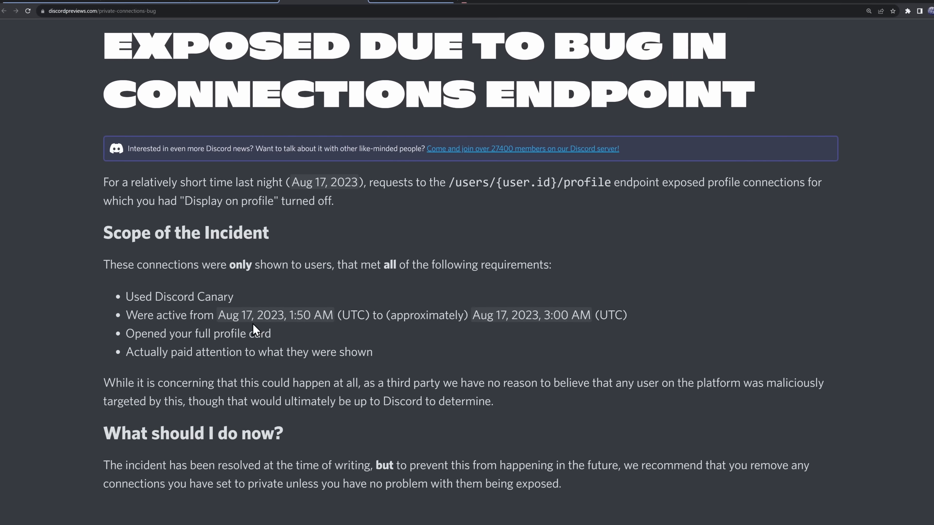
pyautogui.scroll(-3)
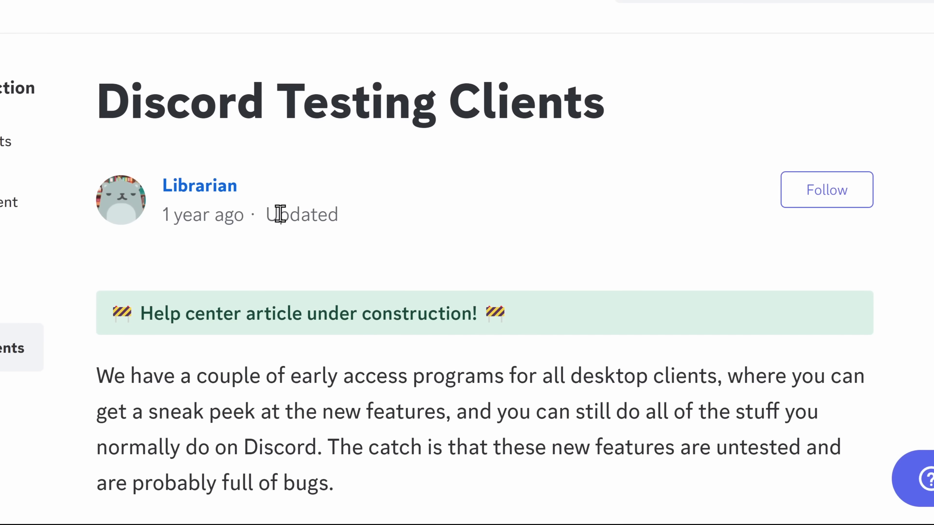
# - Scroll through the Stable, Beta and Alpha client descriptions in the help article
pyautogui.scroll(-3)
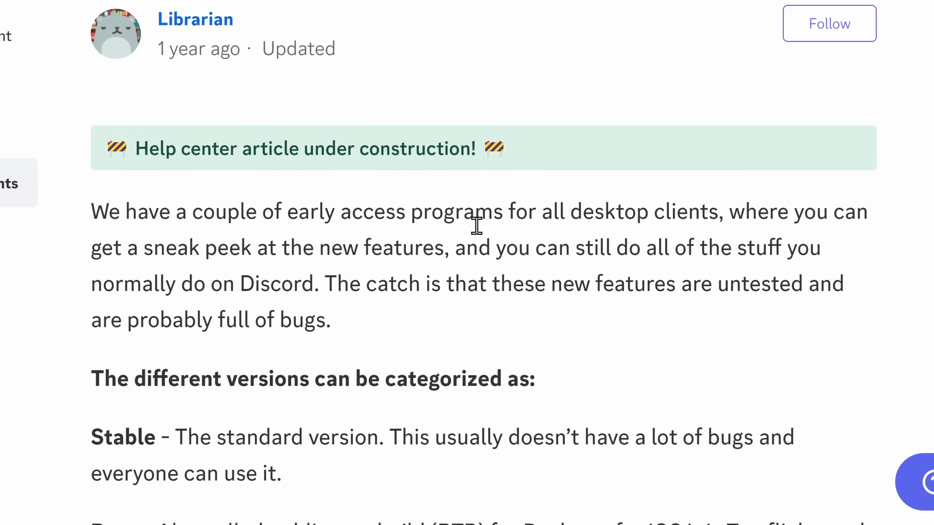
pyautogui.scroll(-3)
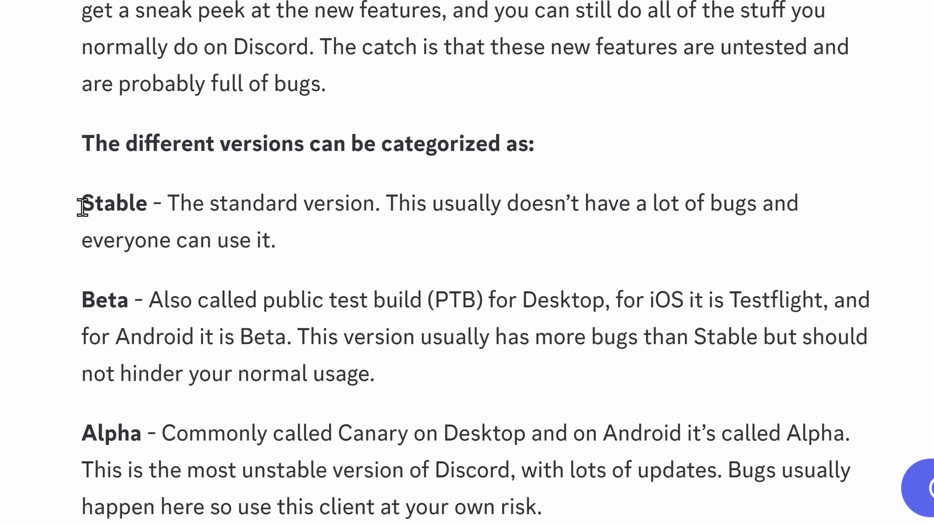
pyautogui.scroll(-3)
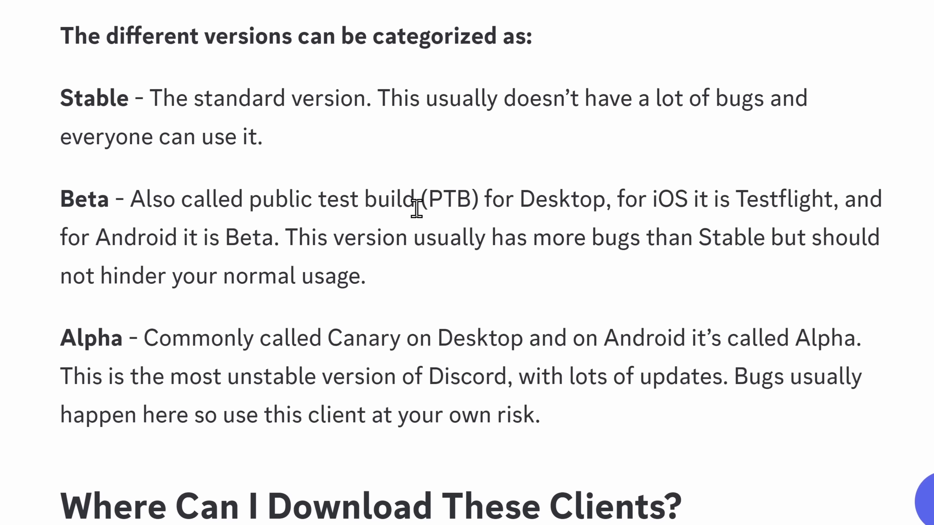
pyautogui.doubleClick(91, 339)
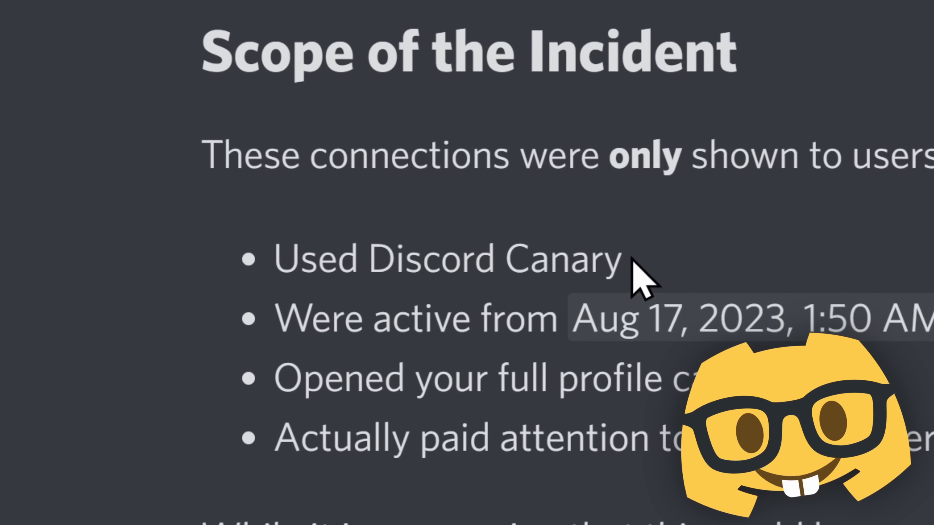
# - Highlight the 'Used Discord Canary' bullet in the incident scope
pyautogui.moveTo(357, 259); pyautogui.dragTo(631, 259)
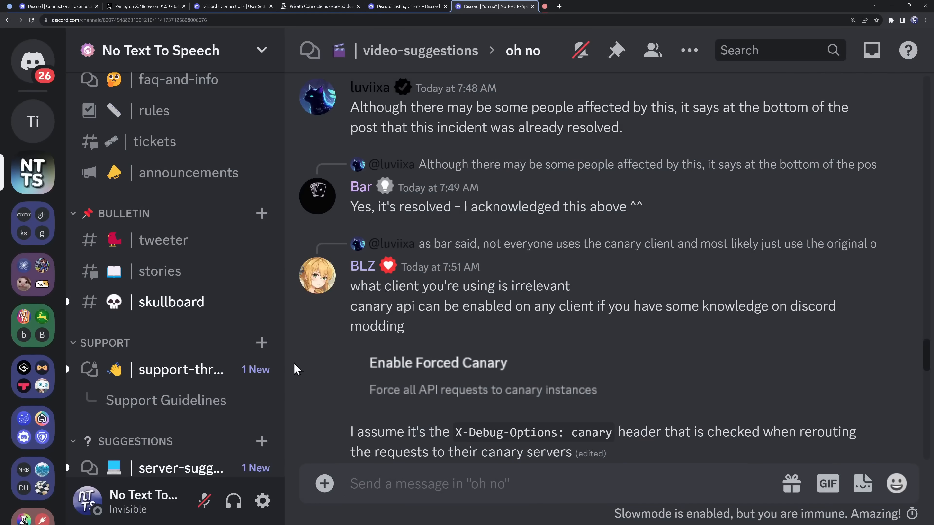
# - In Connections, switch YouTube's Display on profile off and back on, then leave settings
pyautogui.click(263, 501)
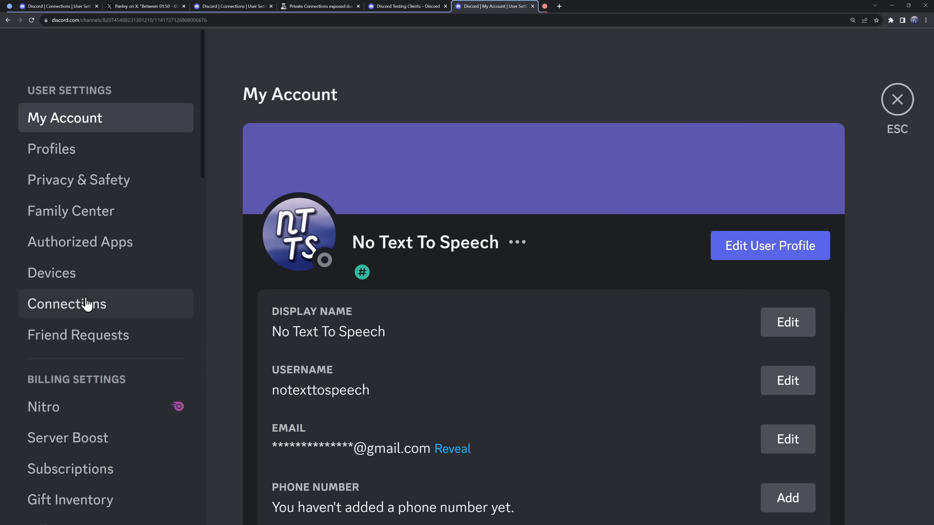
pyautogui.click(67, 303)
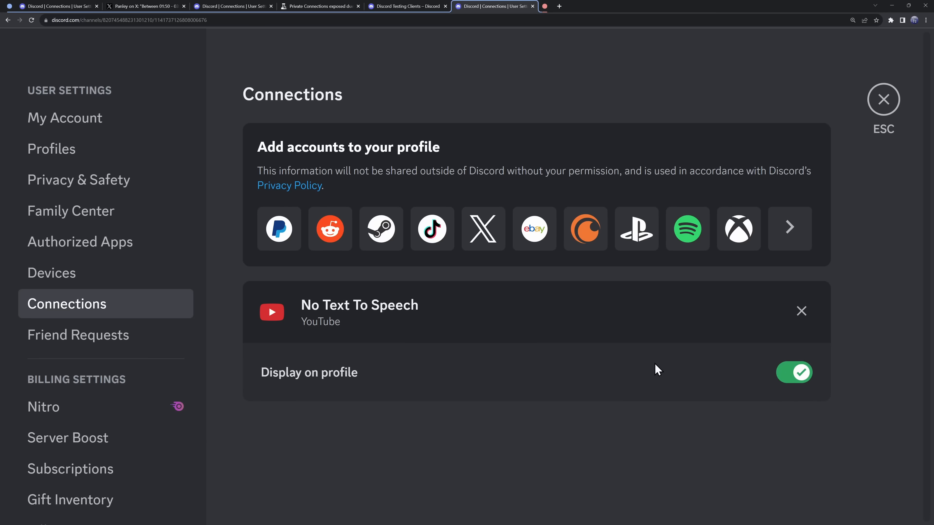
pyautogui.click(794, 372)
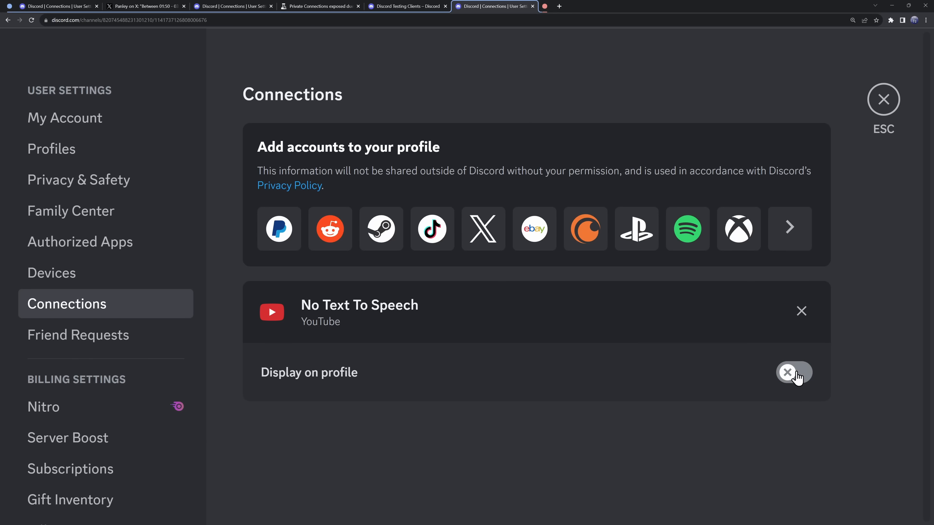
pyautogui.click(793, 372)
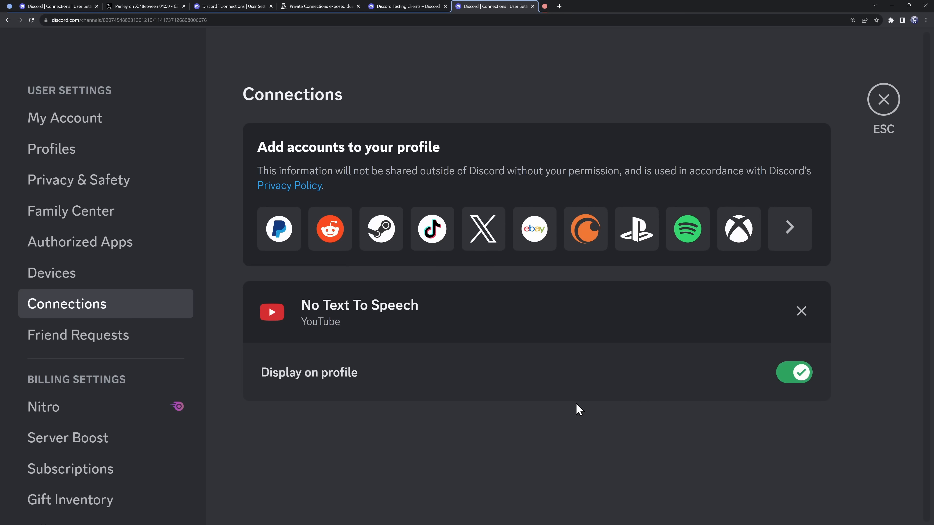
pyautogui.moveTo(631, 446)
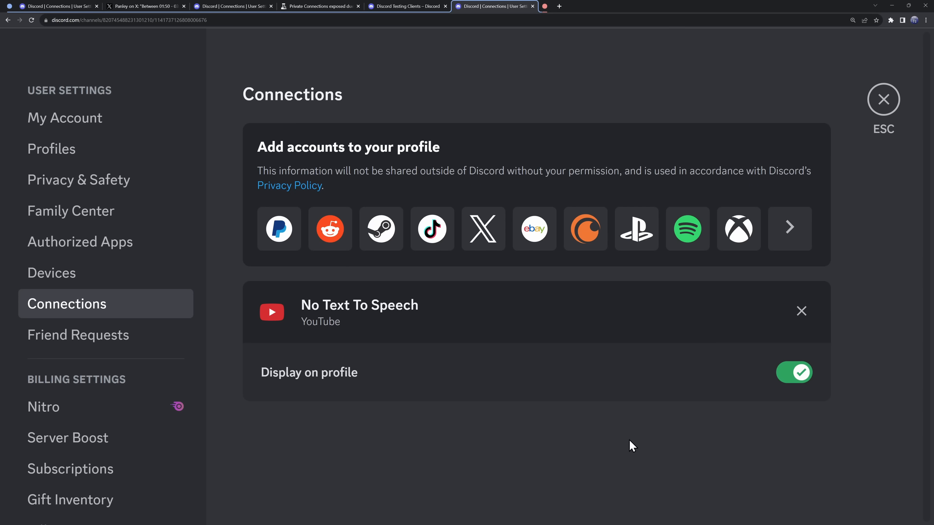
pyautogui.click(883, 98)
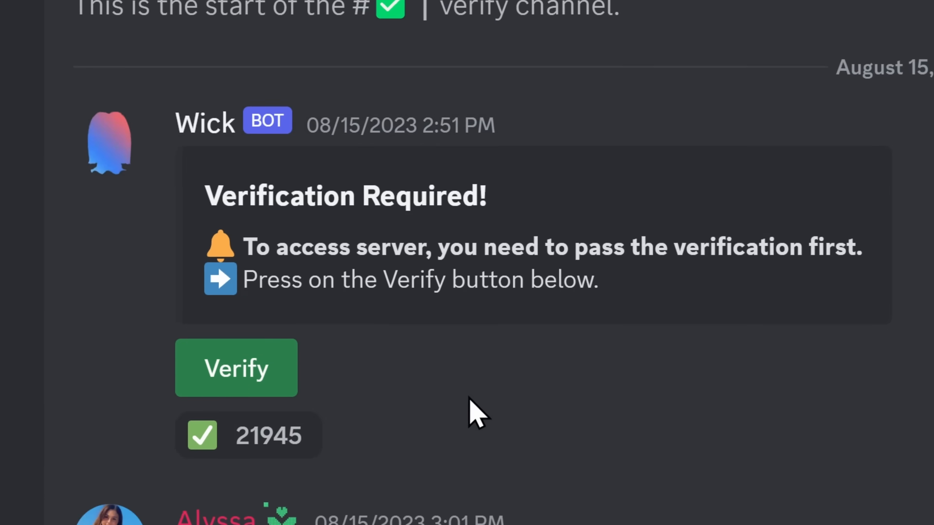
# - Start the Wick bot verification in #verify, then head to User Settings
pyautogui.click(236, 368)
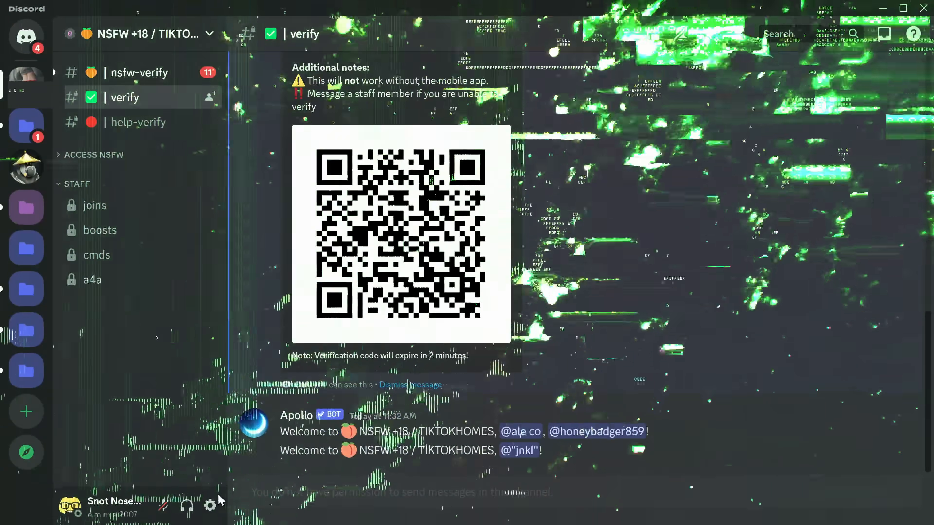
pyautogui.click(209, 507)
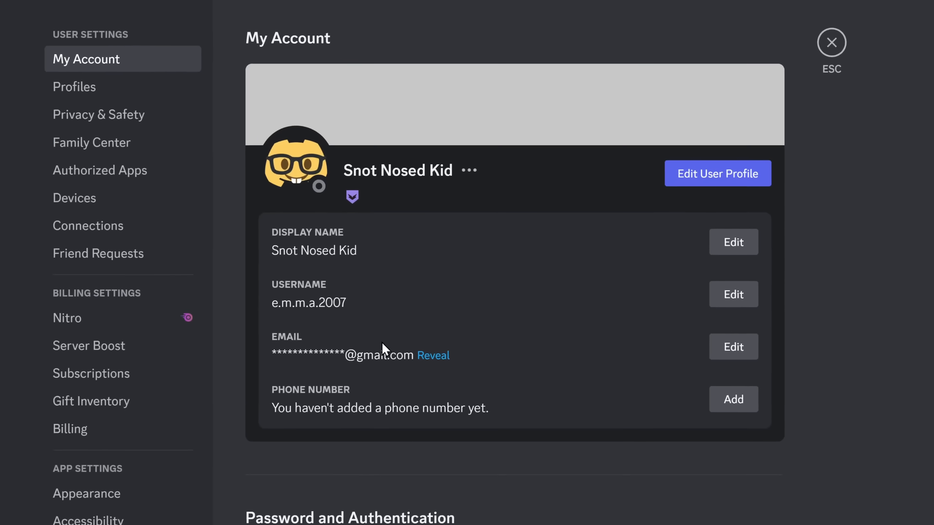
# - Select Connections in the settings sidebar to show linked accounts
pyautogui.click(433, 355)
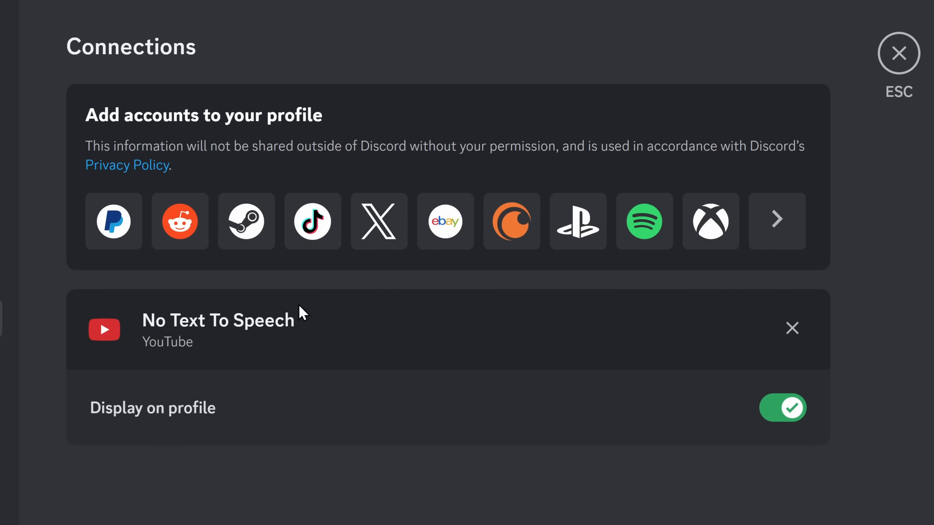
pyautogui.moveTo(329, 347)
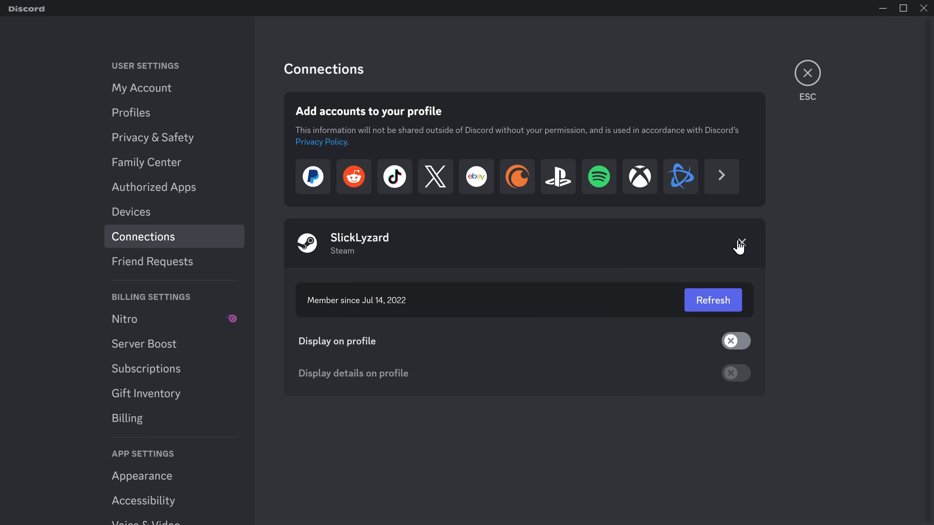
pyautogui.moveTo(740, 247)
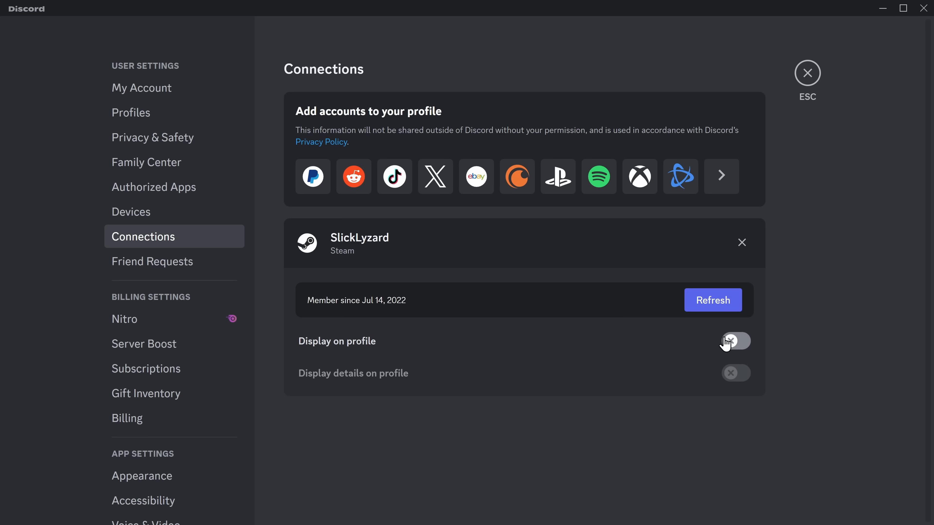
# - Toggle Steam's Display on profile, begin disconnecting Steam, then leave settings
pyautogui.click(735, 340)
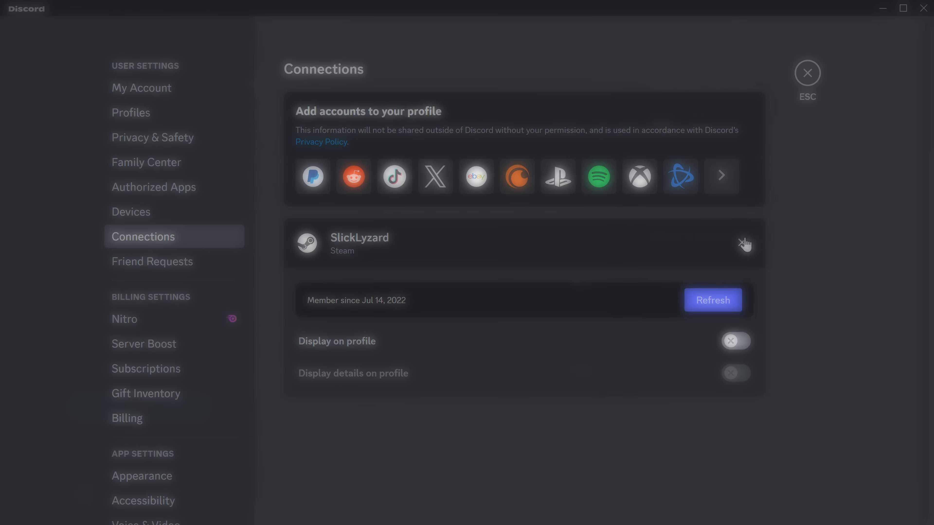
pyautogui.click(721, 176)
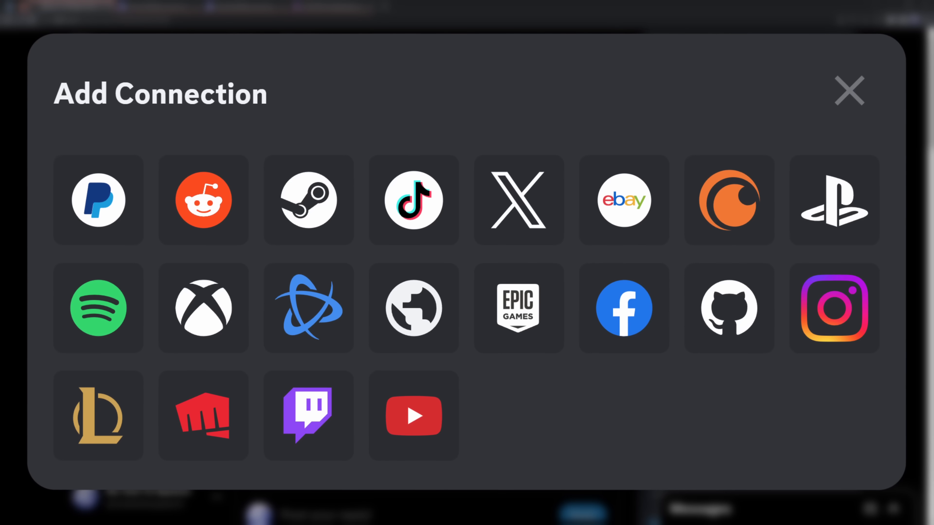
pyautogui.click(848, 91)
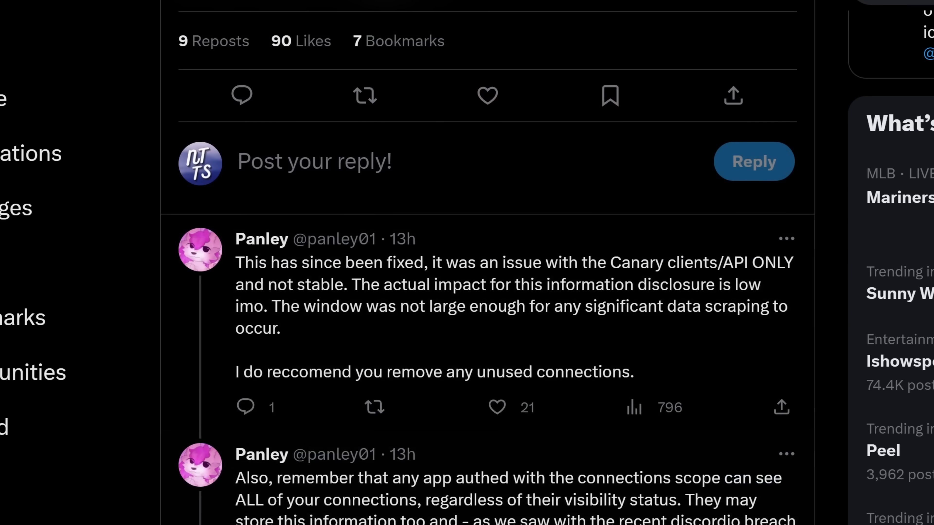
# - Highlight the reply sentence warning that connection-scope apps can see all connections
pyautogui.scroll(-3)
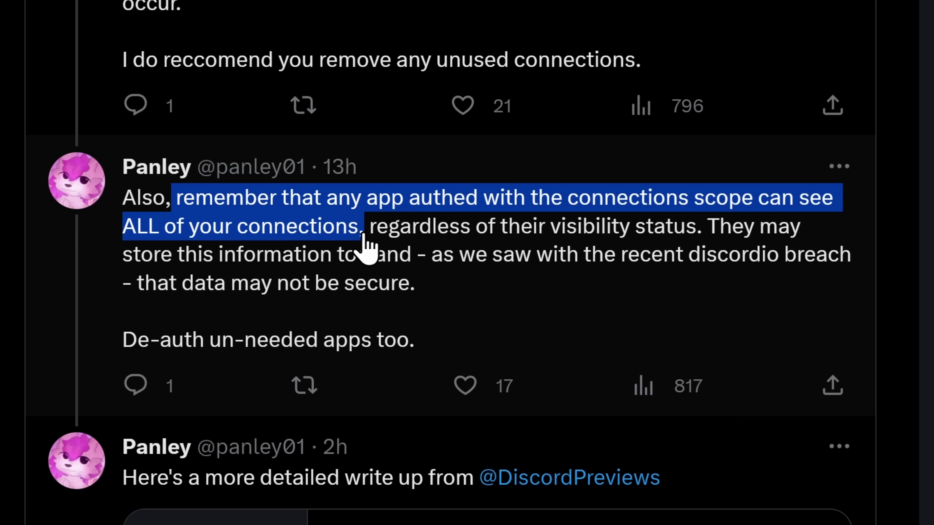
pyautogui.moveTo(357, 225); pyautogui.dragTo(875, 244)
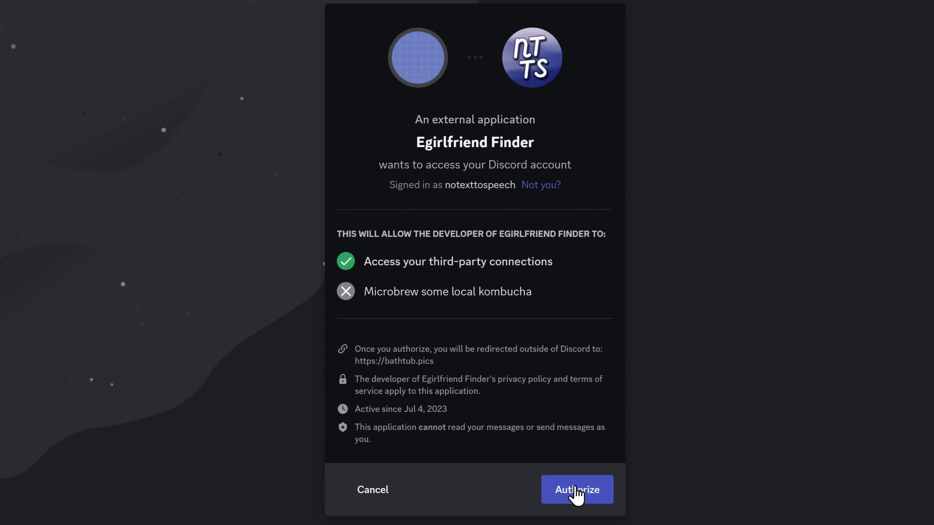
# - Authorize Egirlfriend Finder to access the account's third-party connections
pyautogui.click(575, 490)
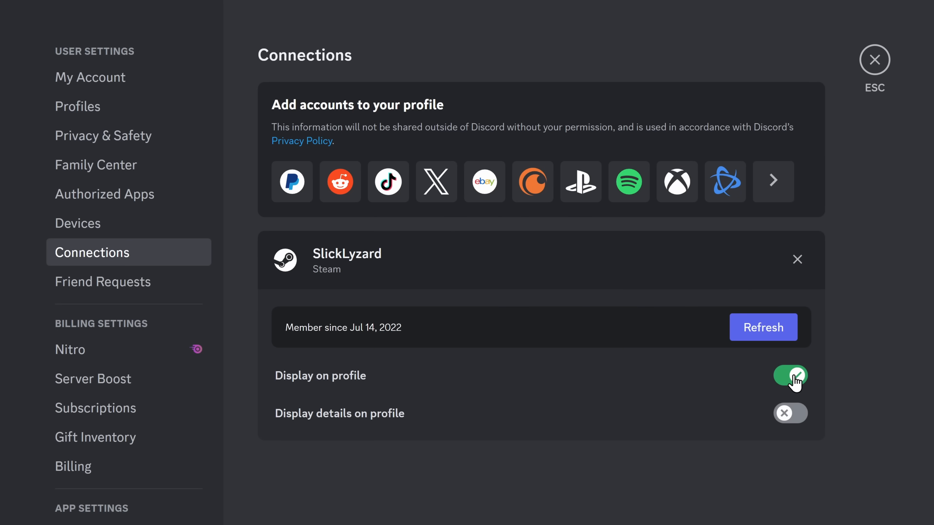
# - Switch off Display on profile for the SlickLyzard Steam connection
pyautogui.click(790, 376)
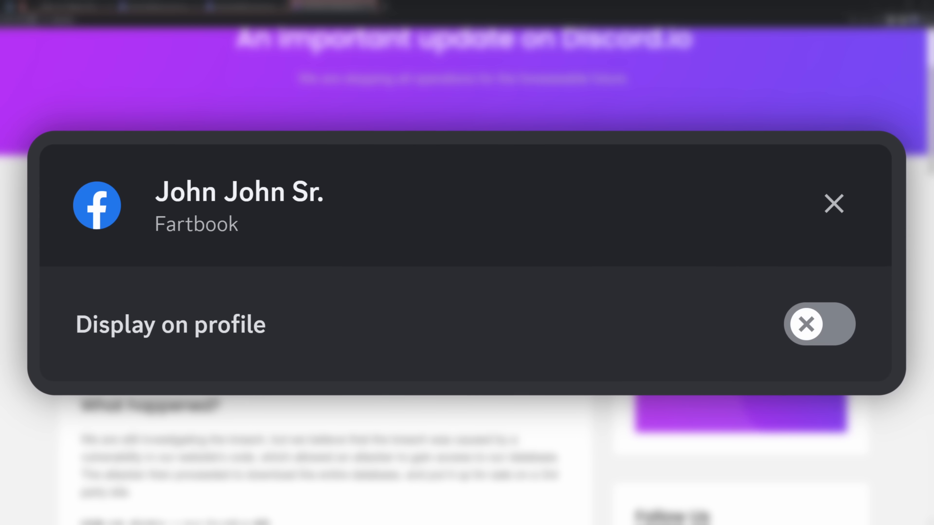
pyautogui.click(833, 204)
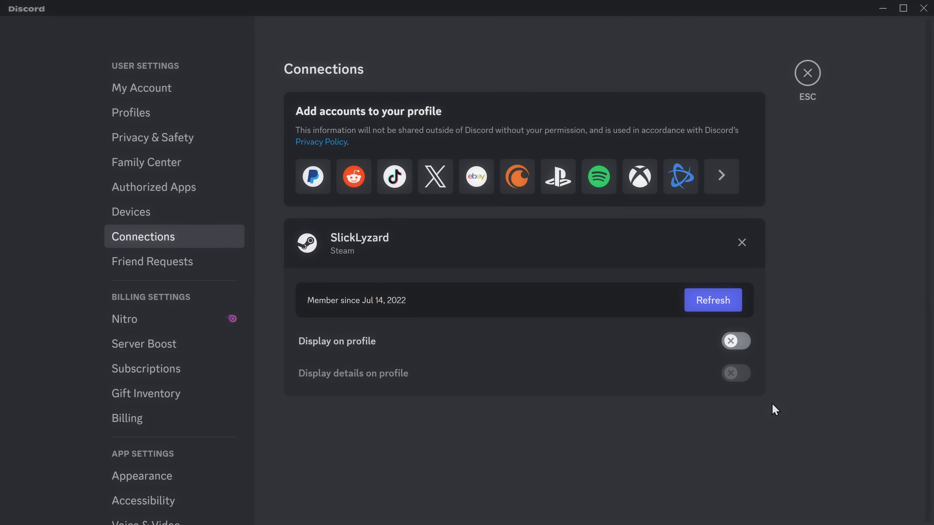
# - Disconnect the Steam account, leaving the Connections list empty
pyautogui.click(312, 176)
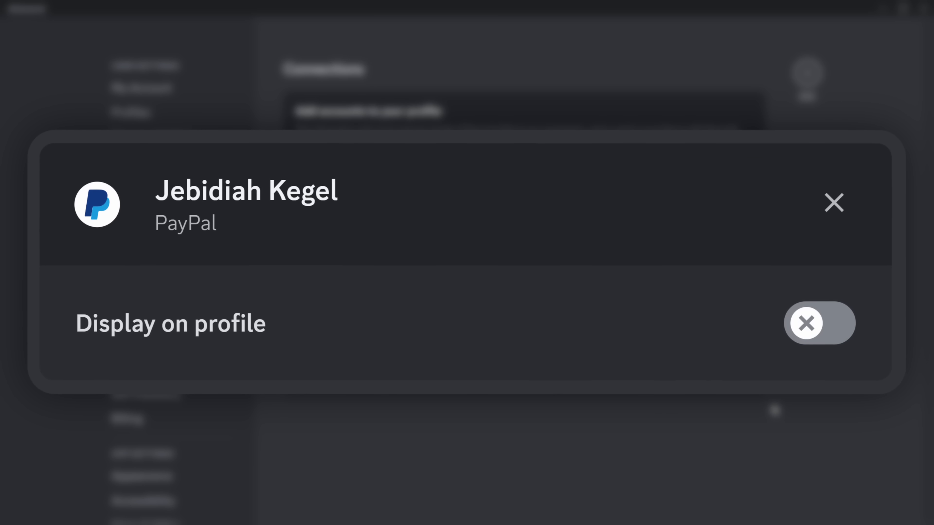
pyautogui.click(833, 202)
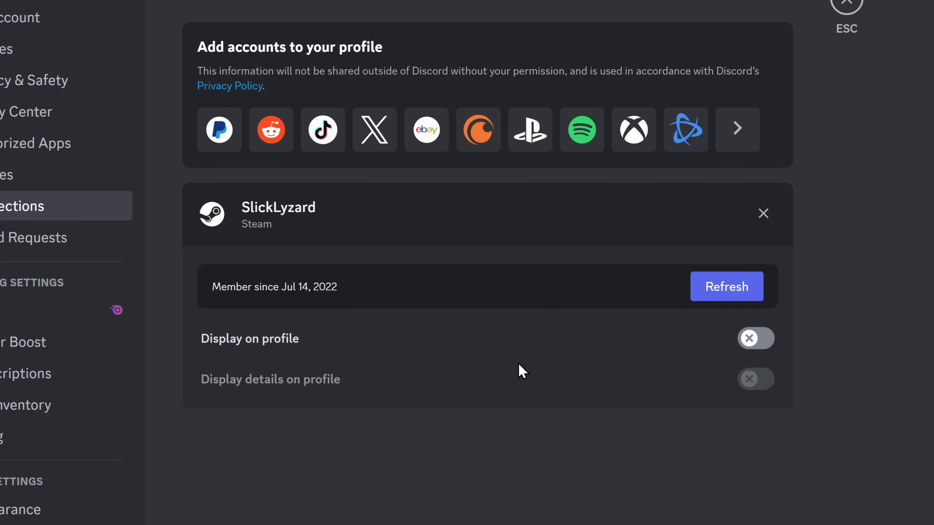
pyautogui.moveTo(738, 409)
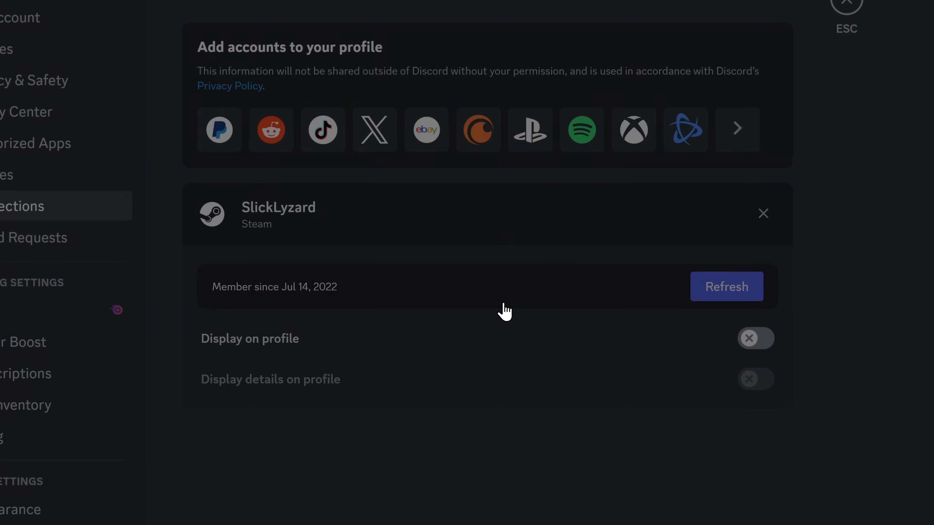
pyautogui.click(763, 213)
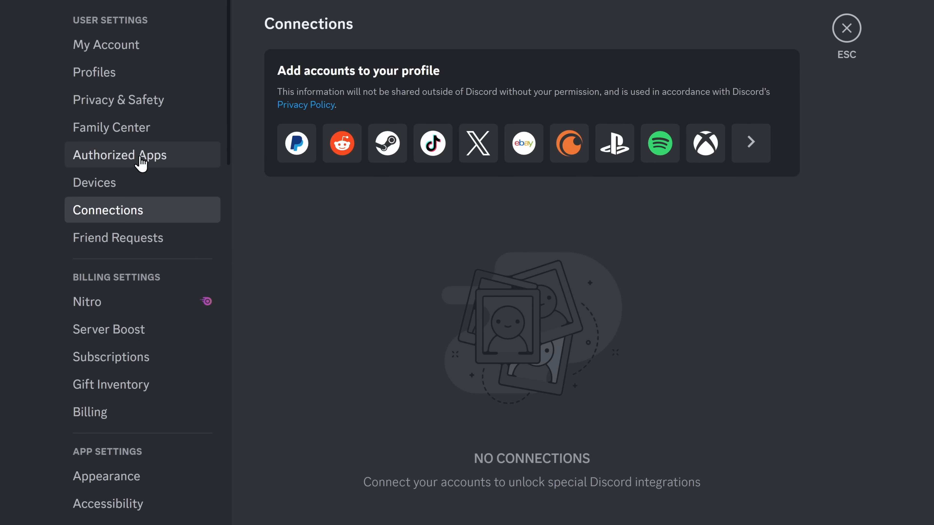
# - Review Authorized Apps such as Captcha.bot, DISBOARD, Dyno, MEE6 and the NSFW Access app
pyautogui.click(119, 155)
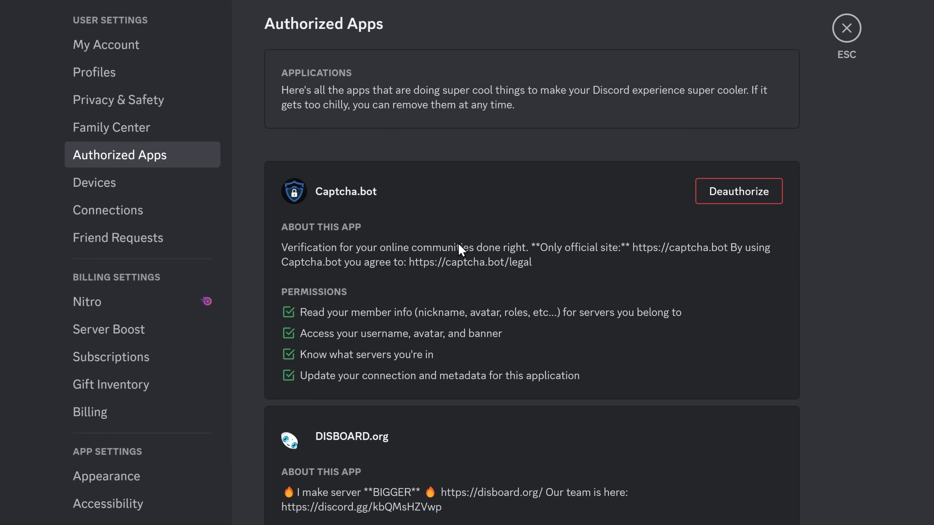
pyautogui.moveTo(559, 285)
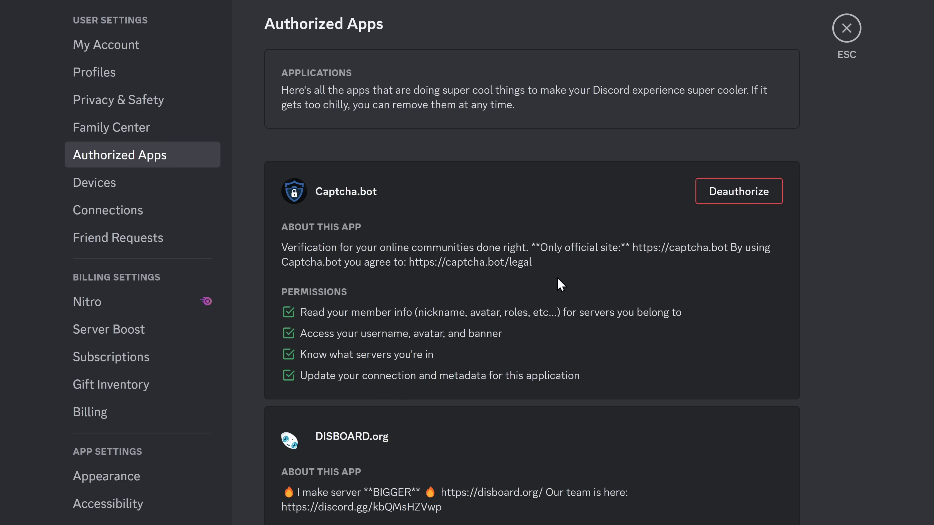
pyautogui.scroll(-3)
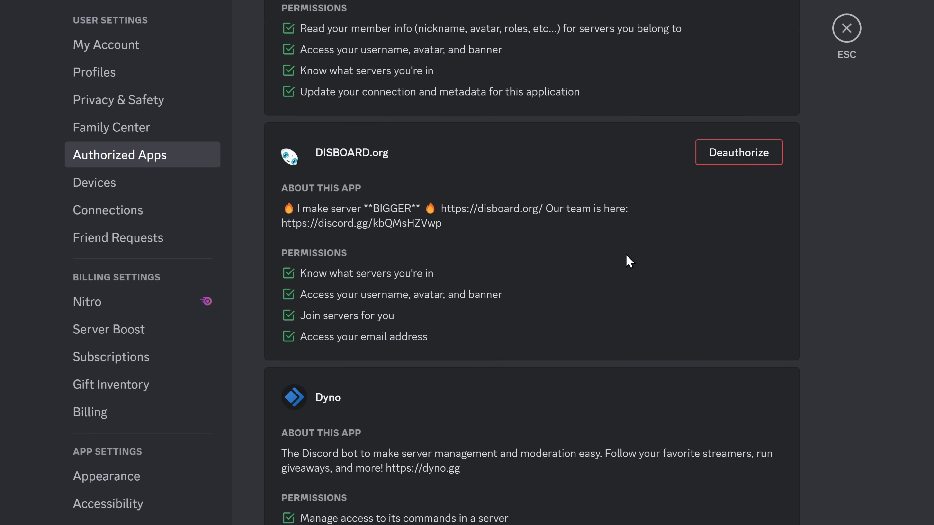
pyautogui.scroll(-3)
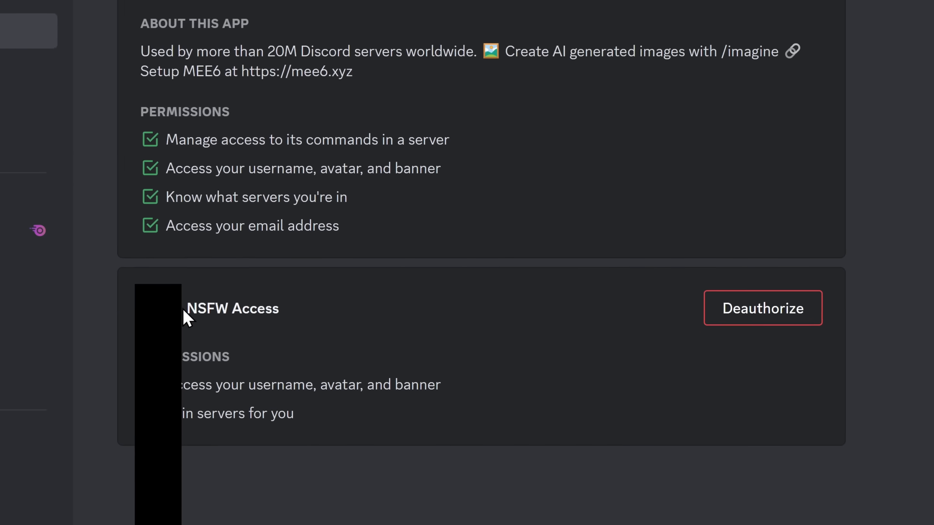